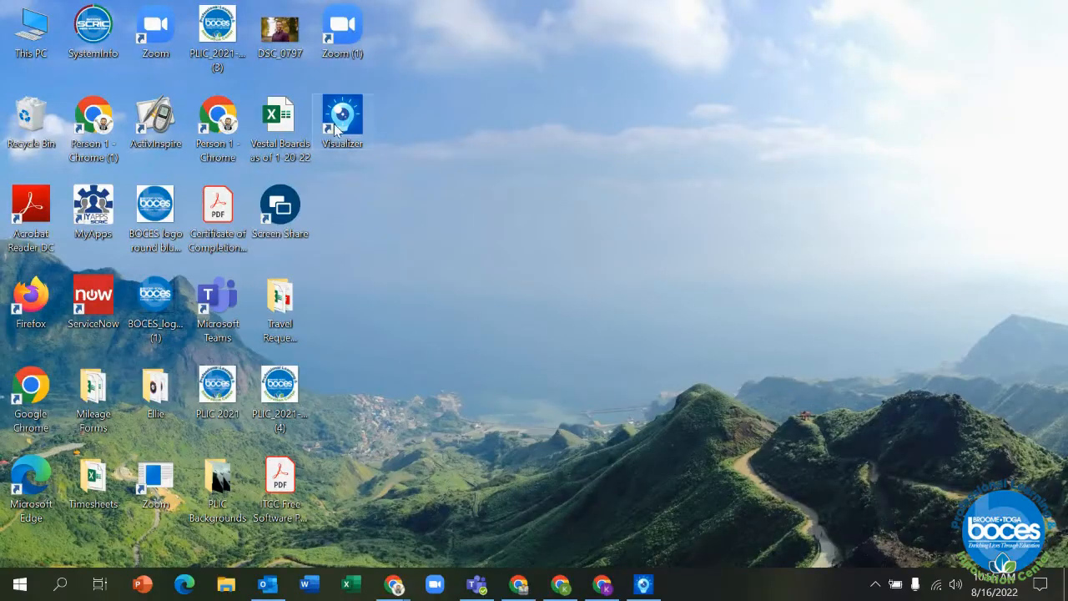
Launch IPEVO Visualizer from its desktop shortcut
double_click(341, 115)
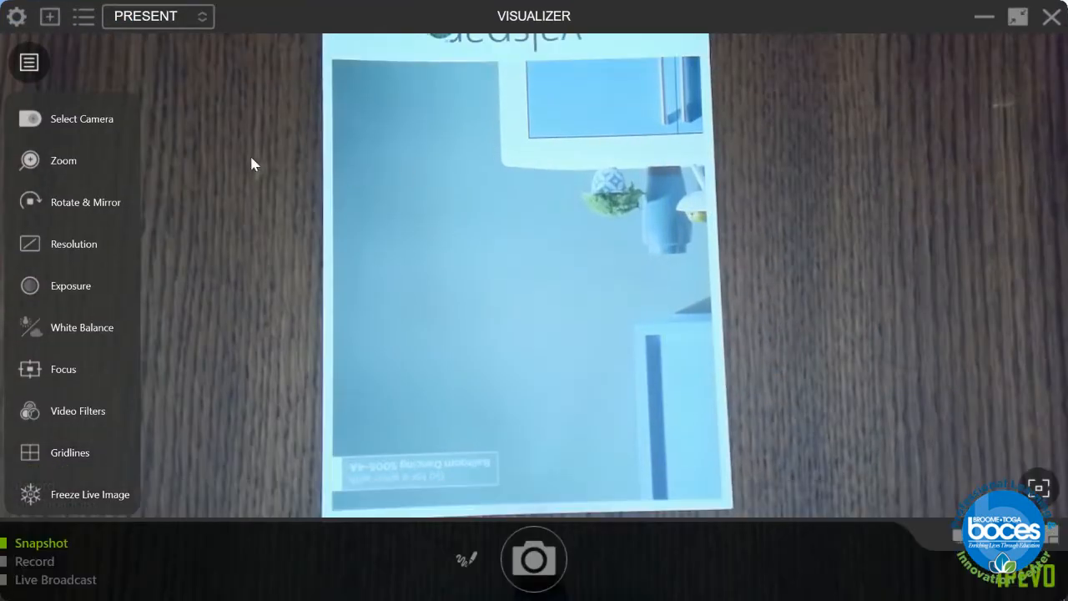
mouse_move(85, 202)
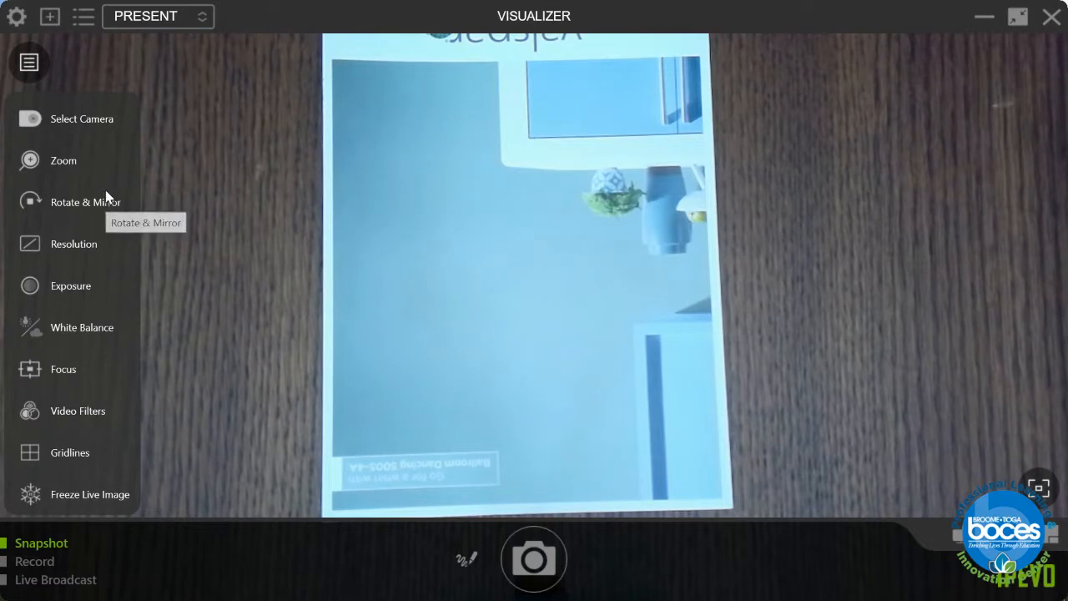
Keep Ziggi-HD Plus #1 as the camera source in the Select Camera settings
click(82, 118)
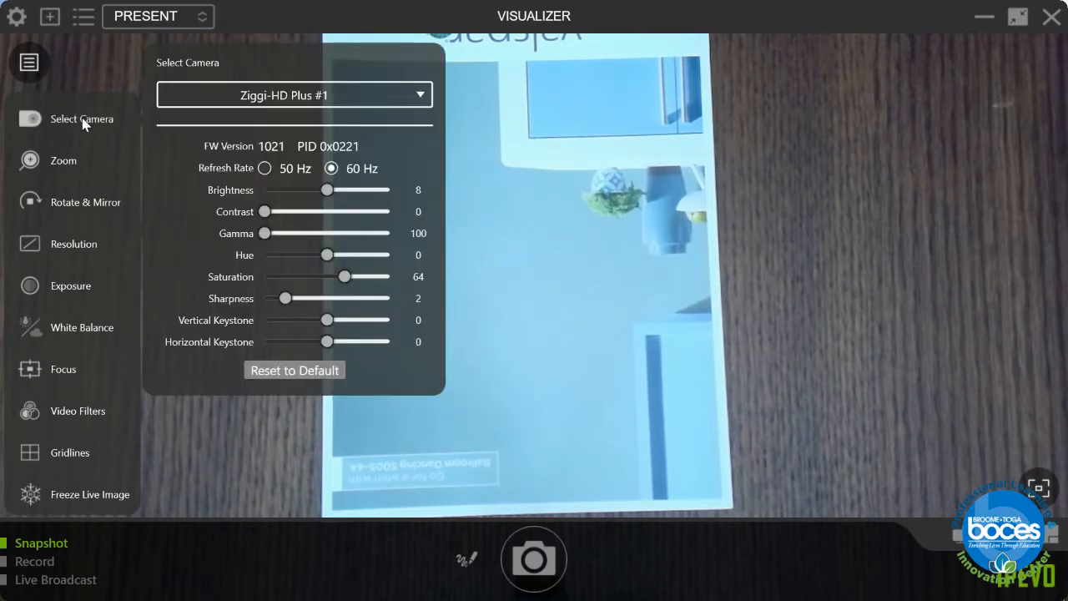
click(294, 94)
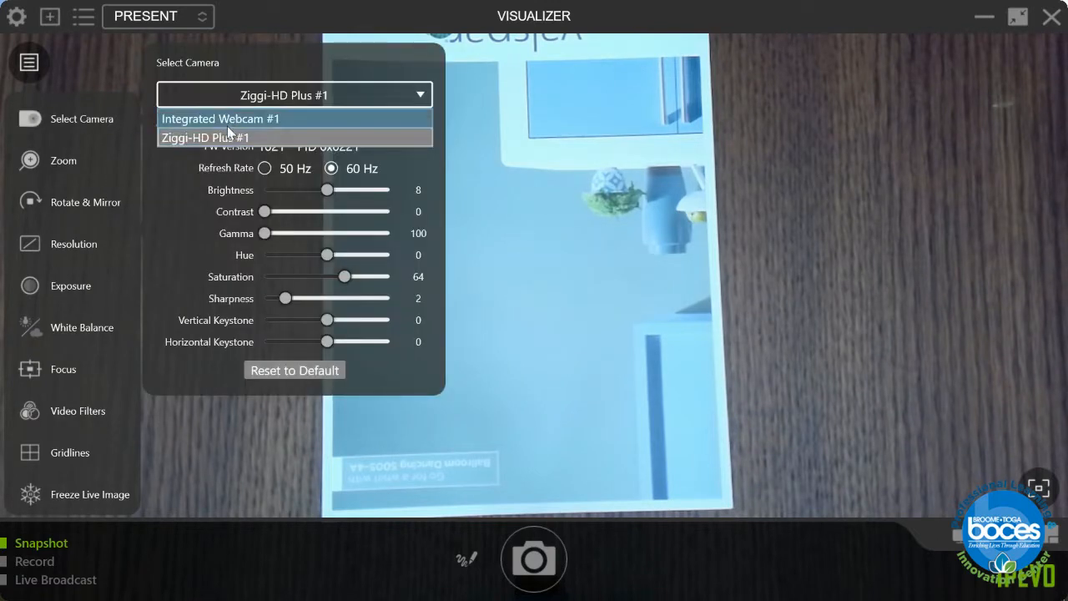
click(206, 136)
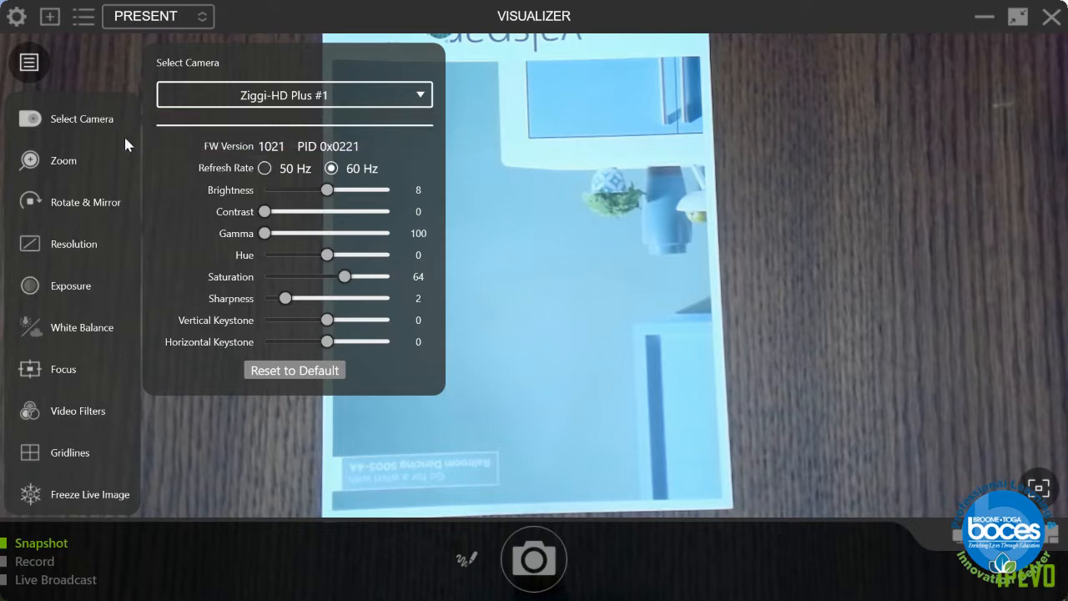
click(64, 160)
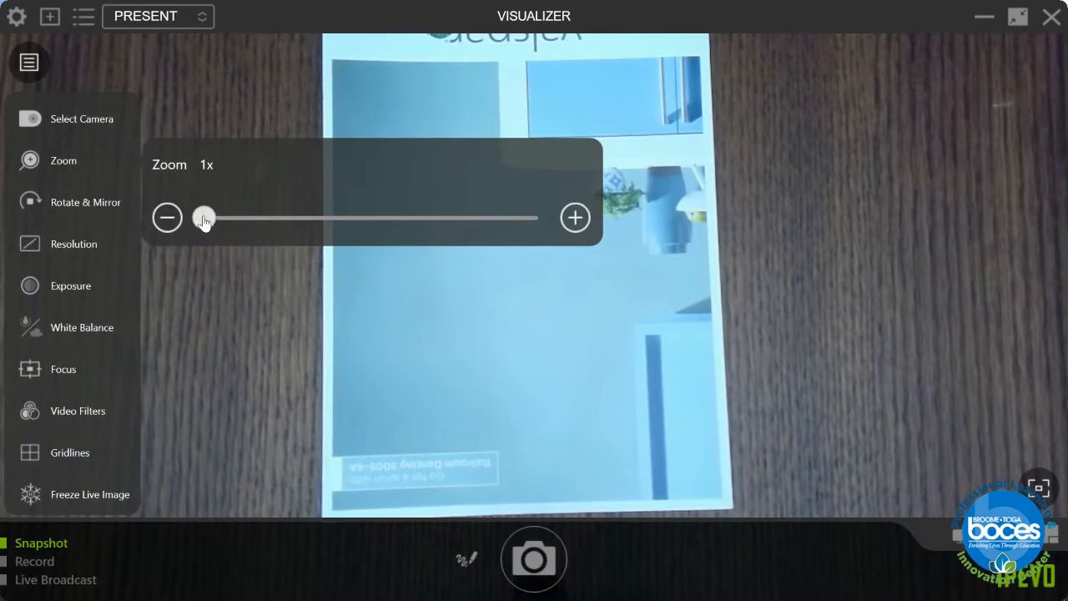
Rotate the live feed to 0° so the paint swatch reads upright
click(85, 202)
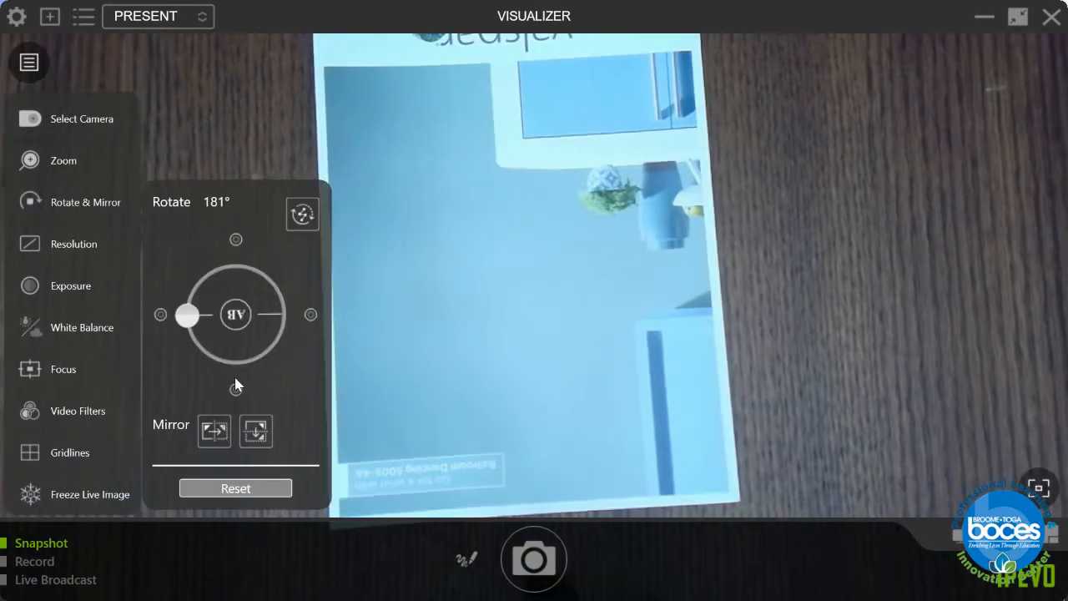
drag(187, 315, 236, 266)
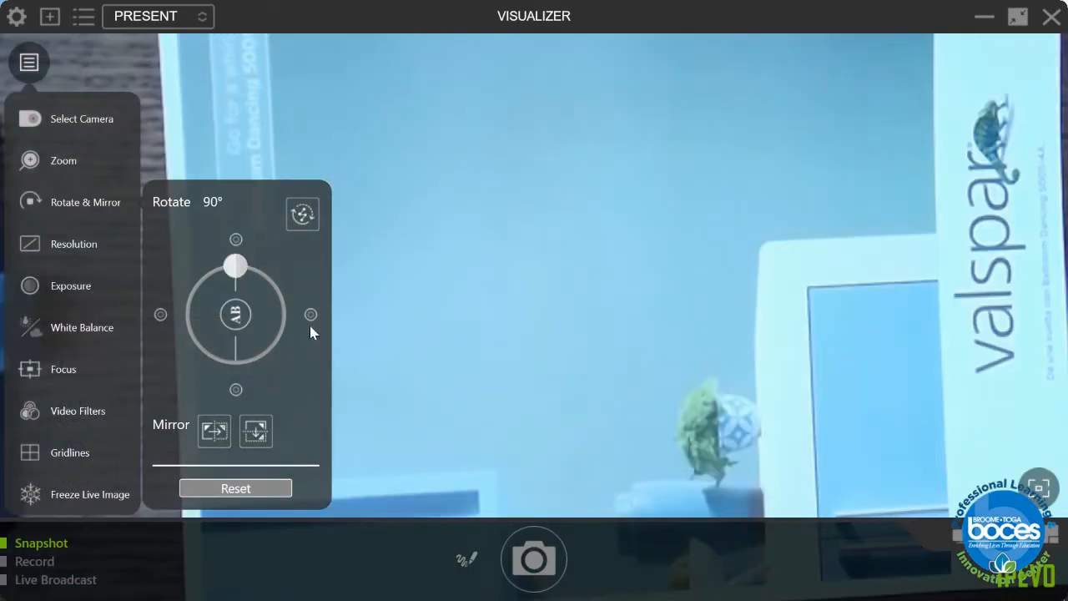
click(303, 214)
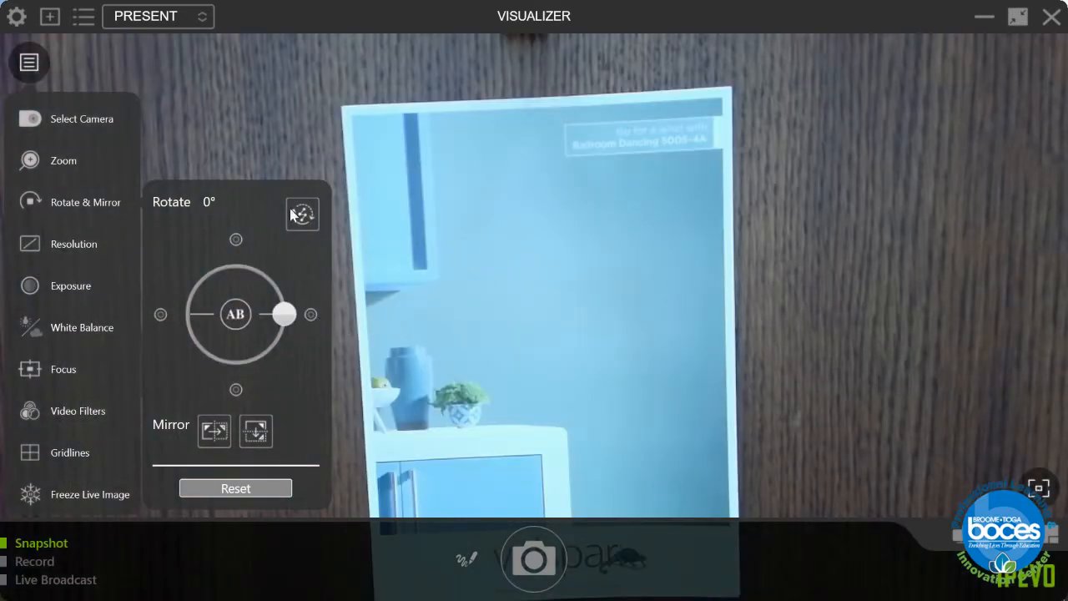
click(85, 202)
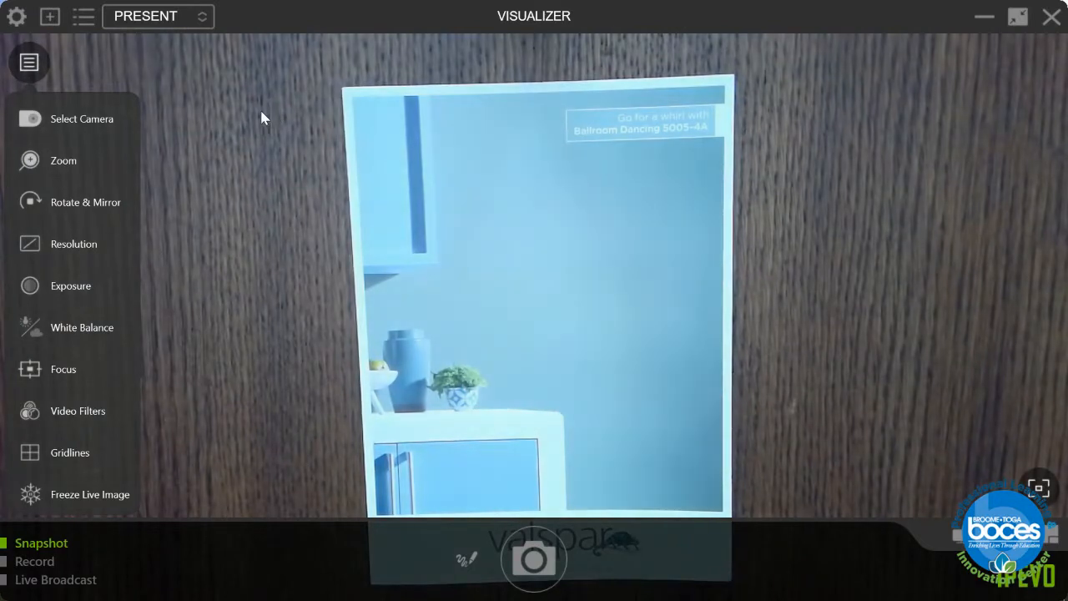
click(71, 286)
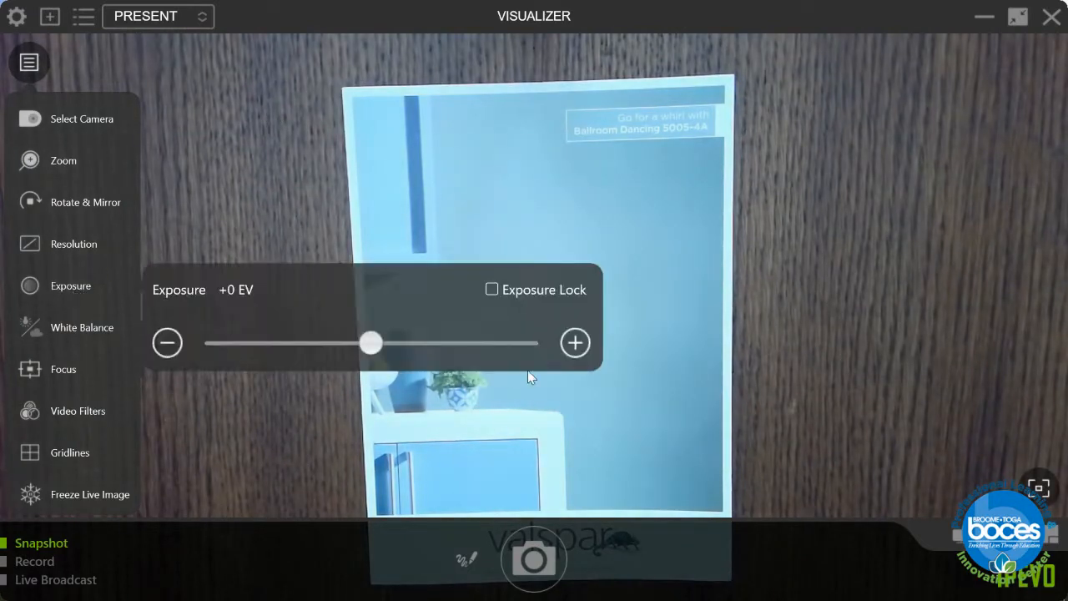
click(575, 343)
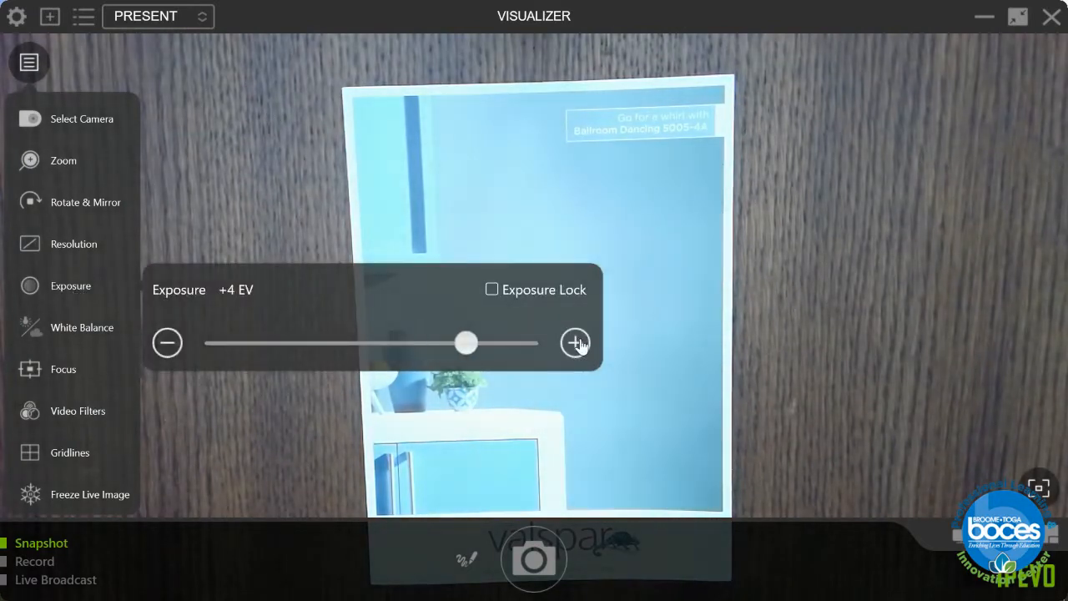
drag(466, 343, 275, 342)
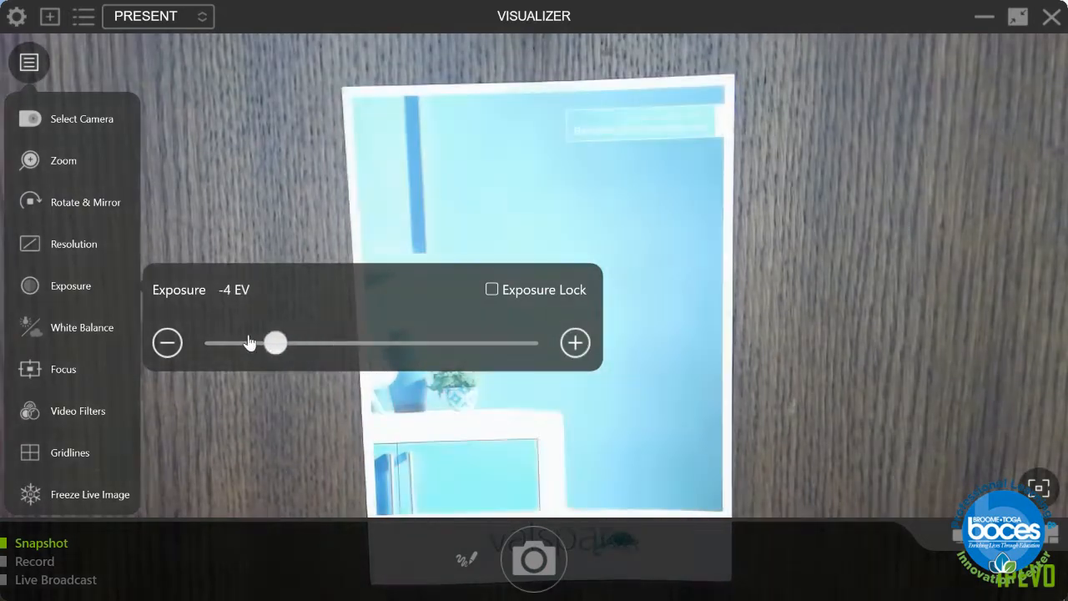
drag(276, 342, 348, 342)
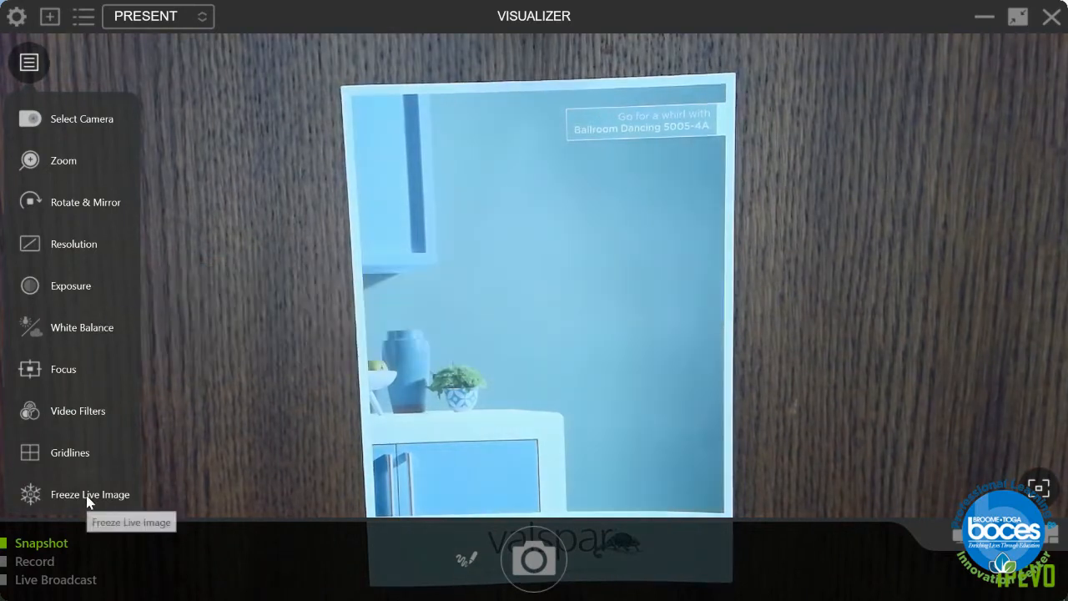
Freeze the live image, then resume it to show the Olive Gray swatch
click(90, 494)
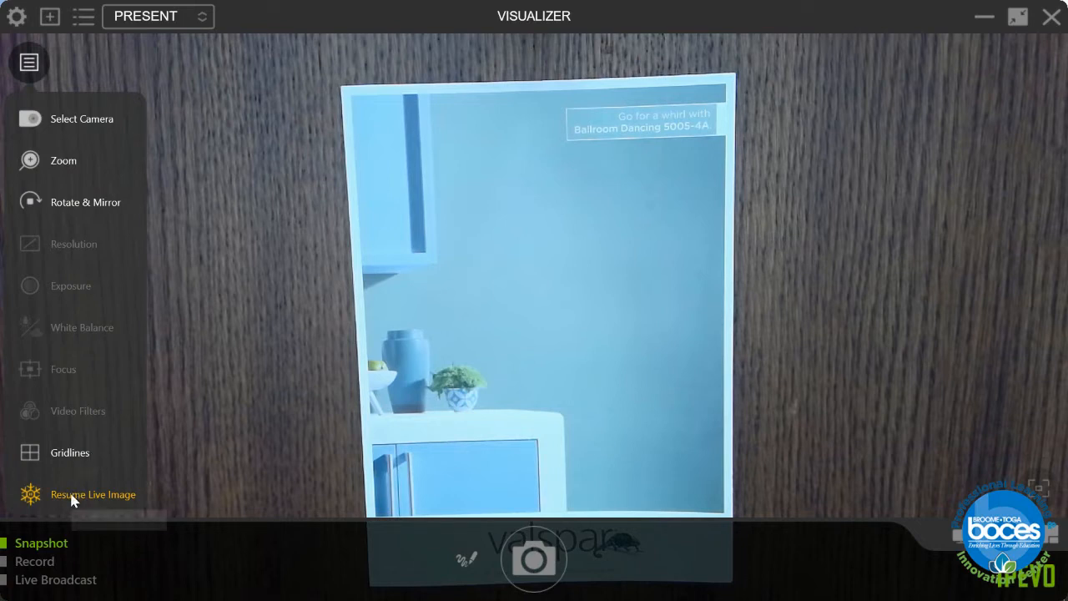
click(92, 493)
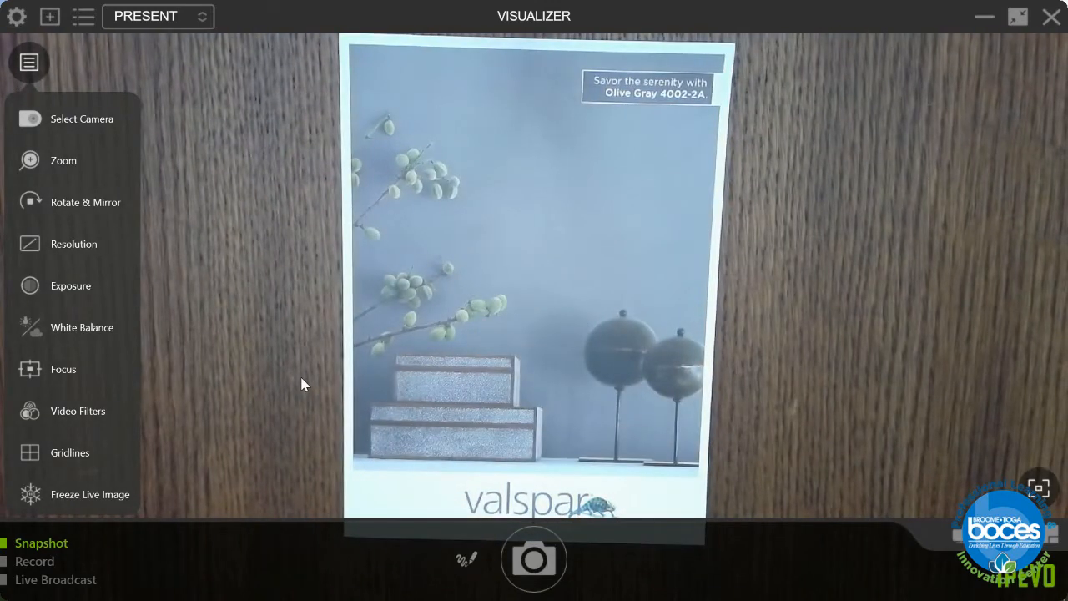
mouse_move(653, 111)
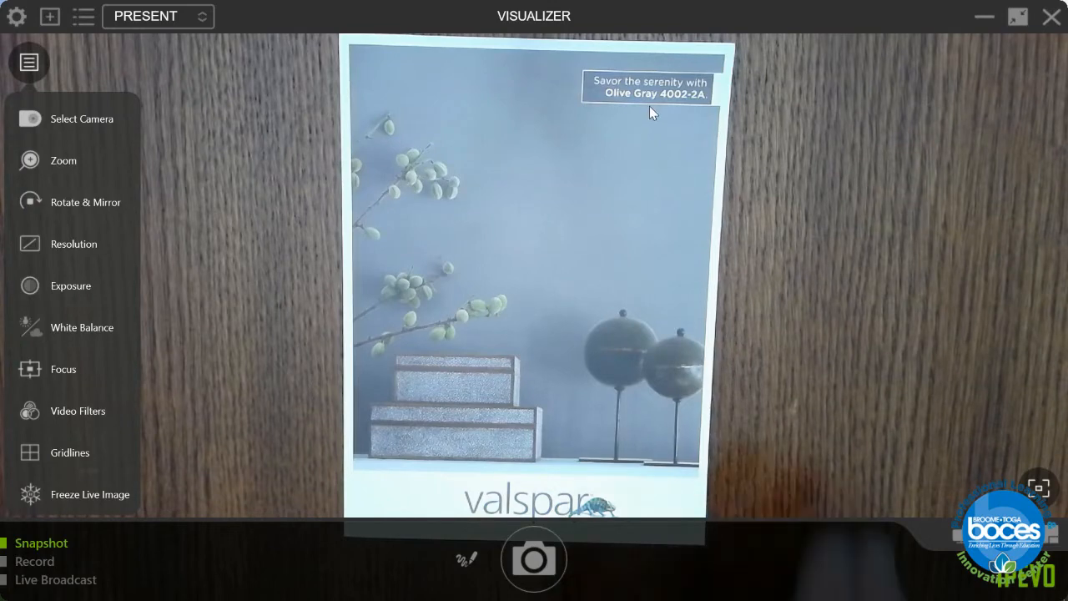